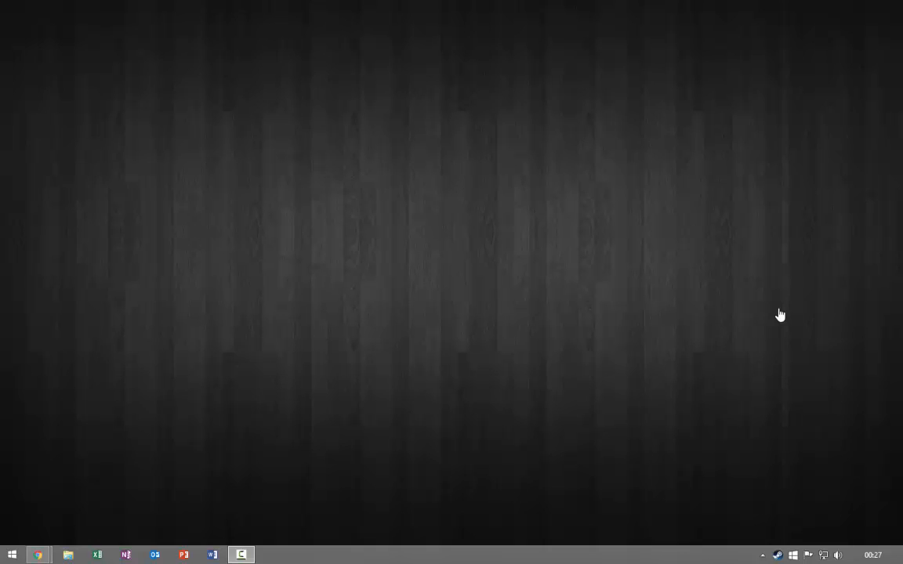
pyautogui.moveTo(592, 237)
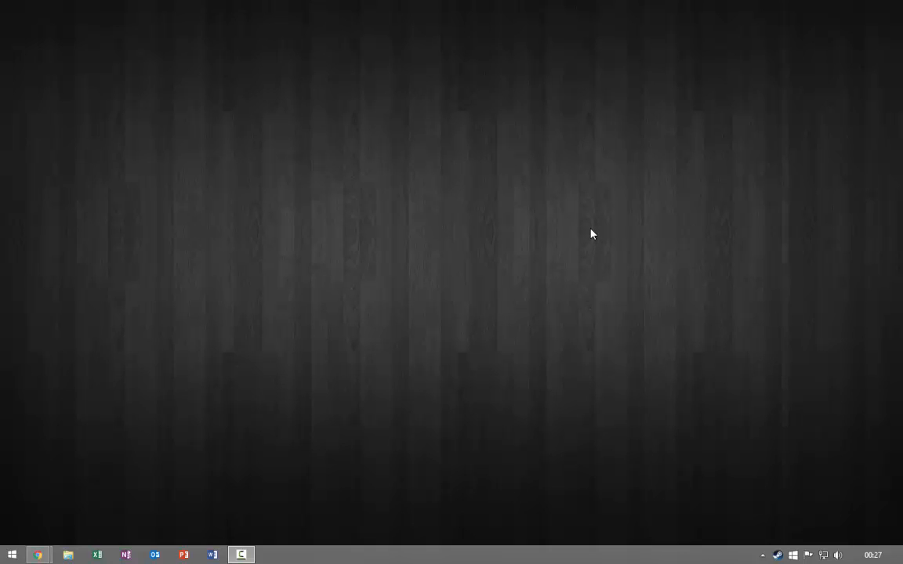
pyautogui.moveTo(592, 248)
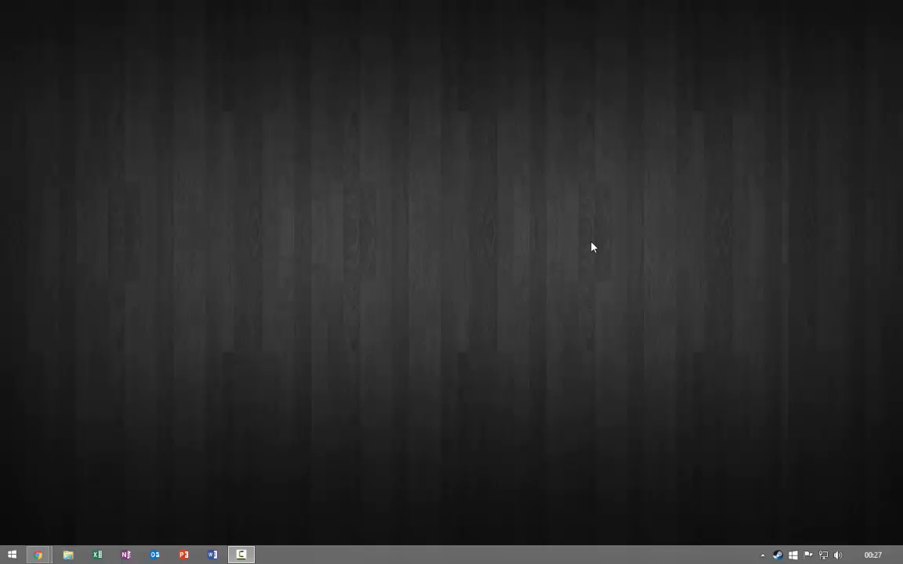
# Step: Search Google for 'kodi' in Chrome and land on the Kodi downloads page
pyautogui.click(38, 555)
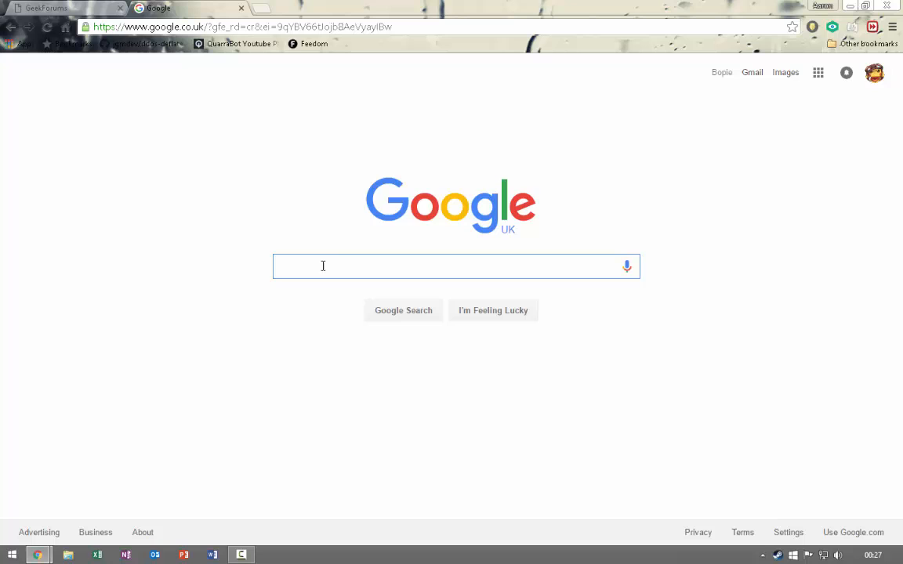
pyautogui.write('kodi')
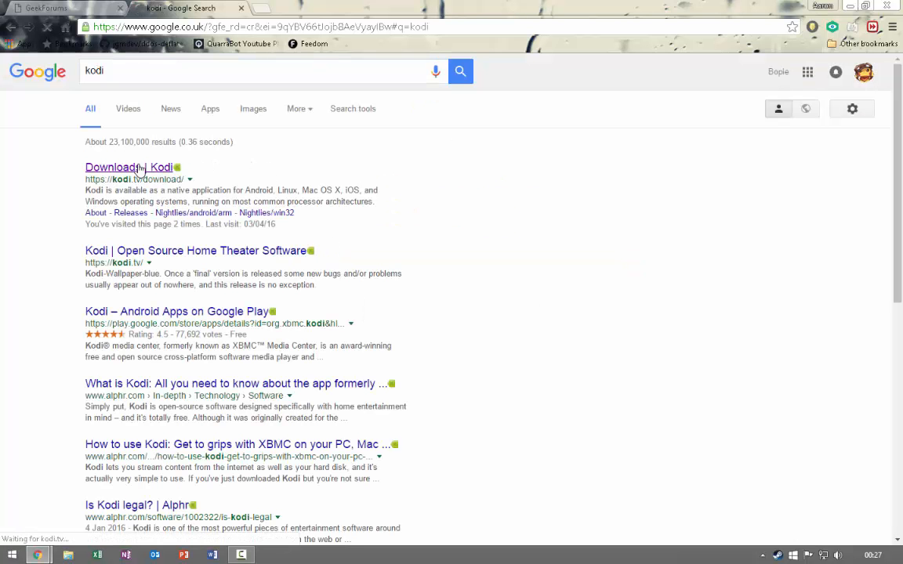
pyautogui.click(110, 167)
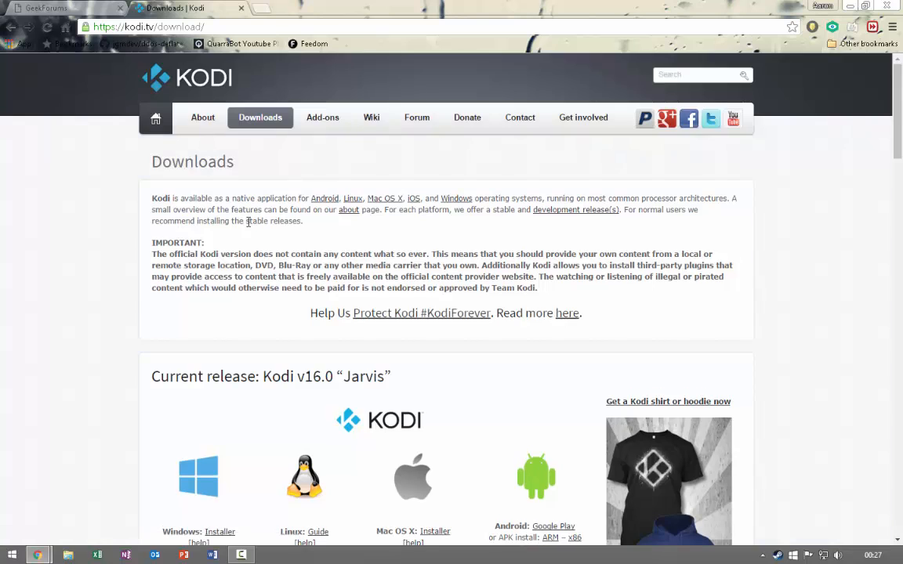
# Step: Start downloading the Windows installer for the current Kodi 16.0 Jarvis release
pyautogui.scroll(-3)
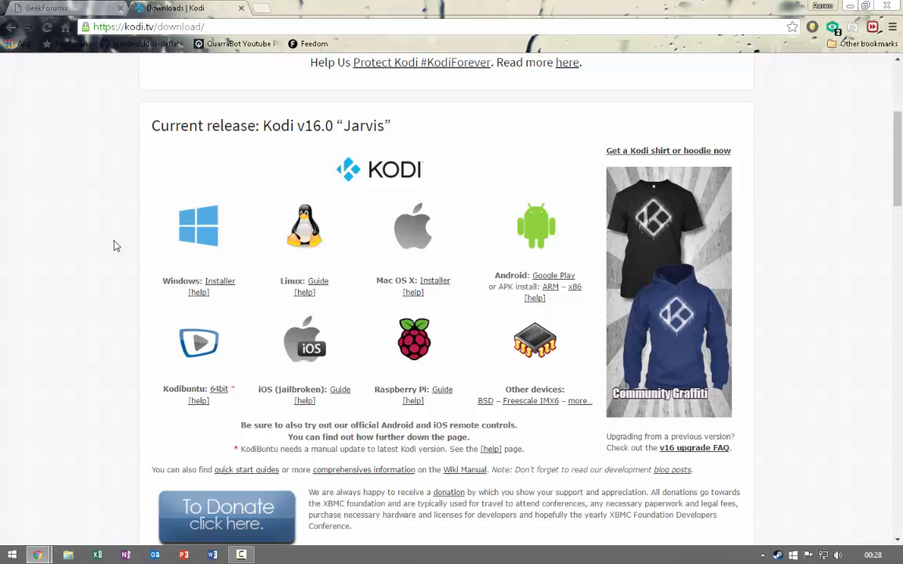
pyautogui.moveTo(530, 262)
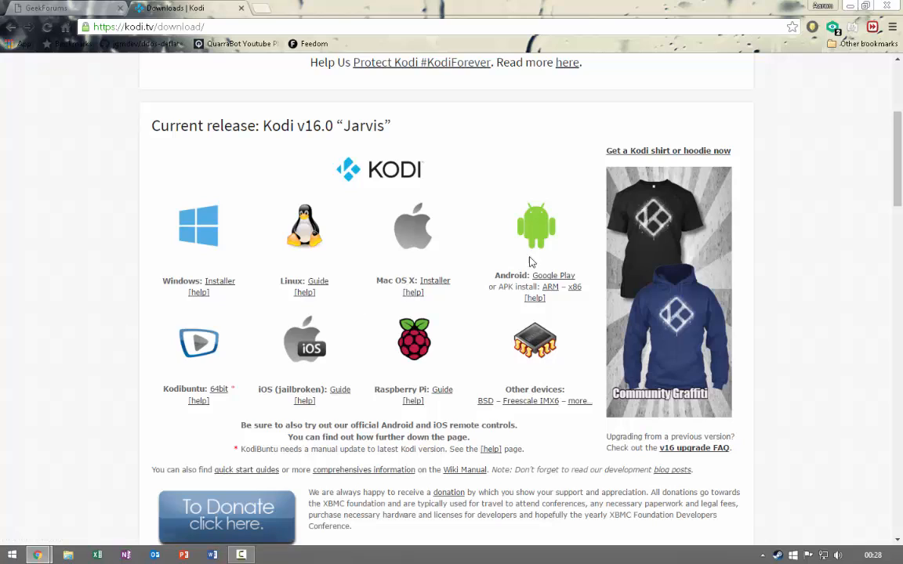
pyautogui.moveTo(85, 226)
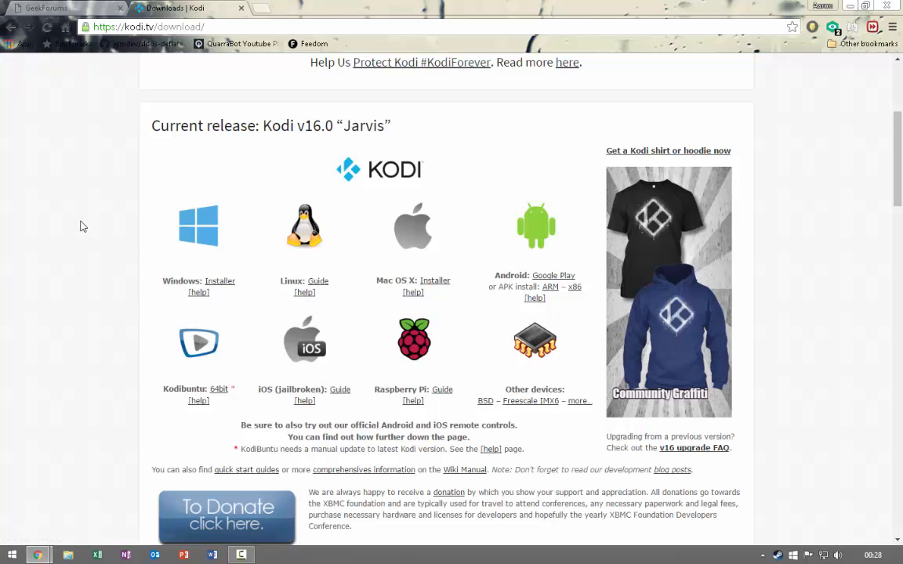
pyautogui.moveTo(537, 342)
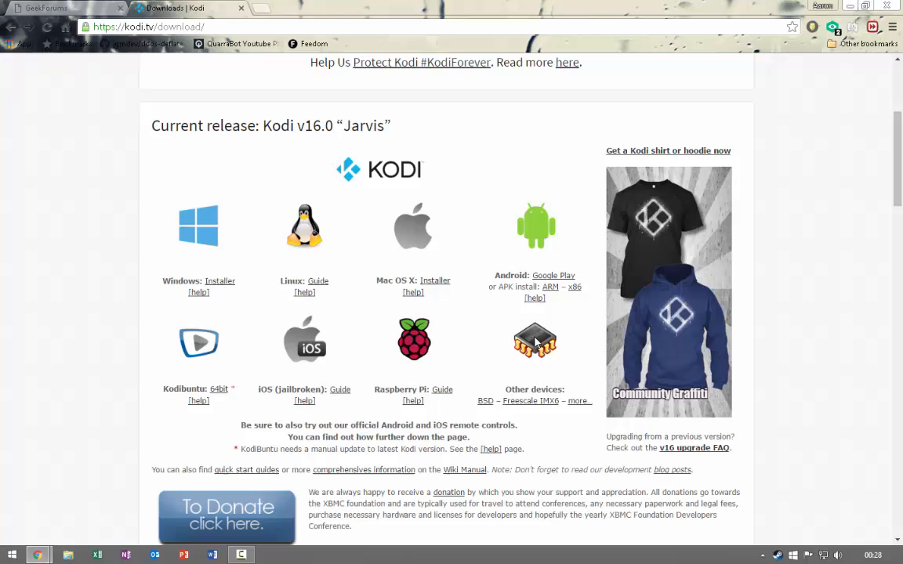
pyautogui.click(219, 281)
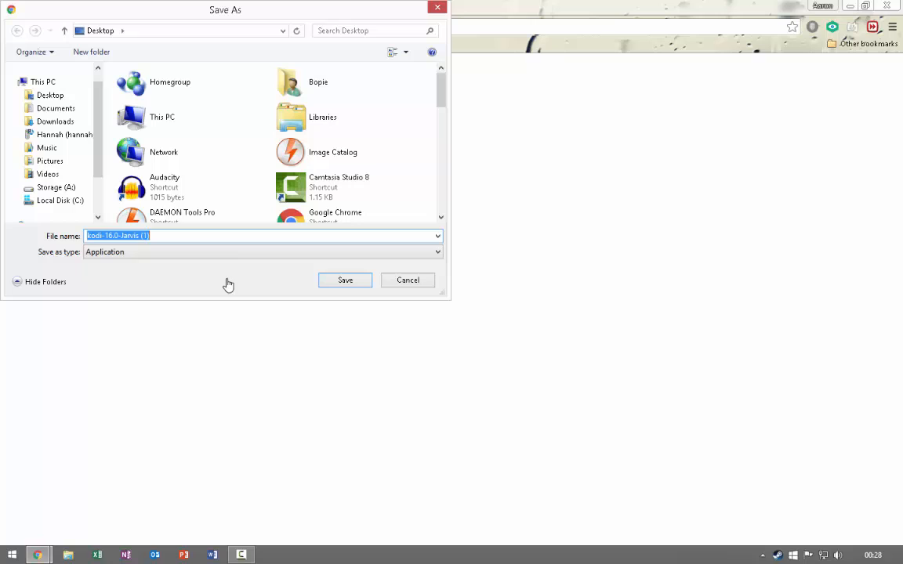
pyautogui.moveTo(408, 279)
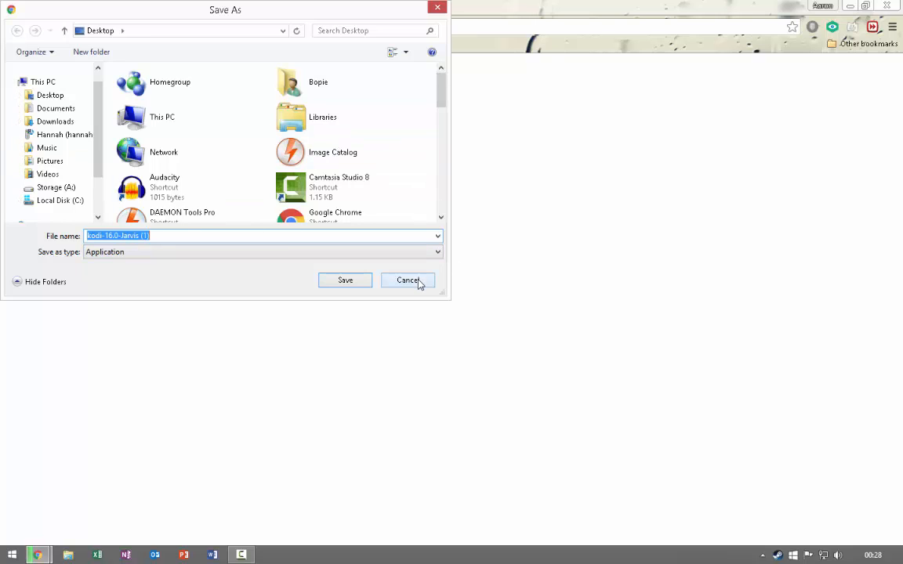
# Step: Cancel the duplicate Save As, leaving the downloaded Kodi 16.0 installer on the desktop
pyautogui.click(408, 280)
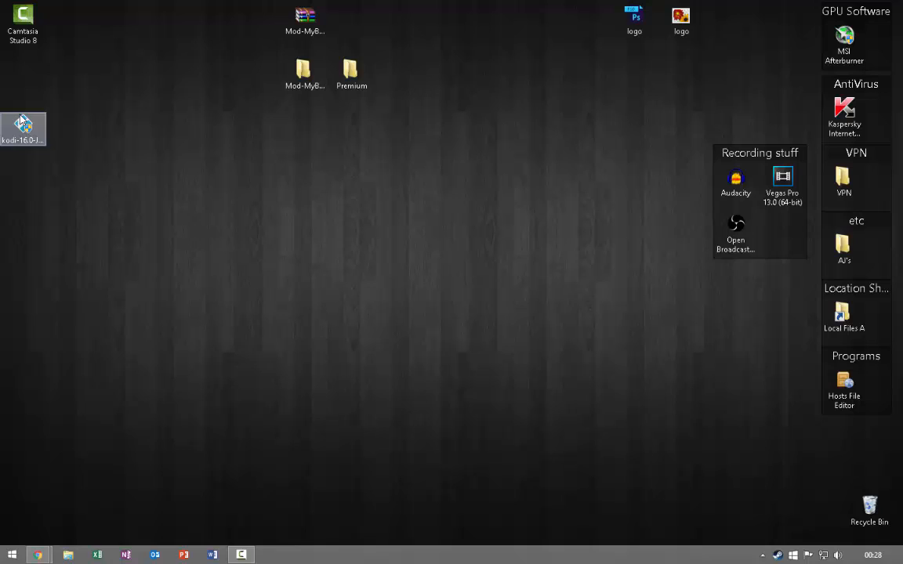
# Step: Run the Kodi installer, accept the licence, keep Program Files\Kodi and confirm overwriting the old install
pyautogui.doubleClick(22, 129)
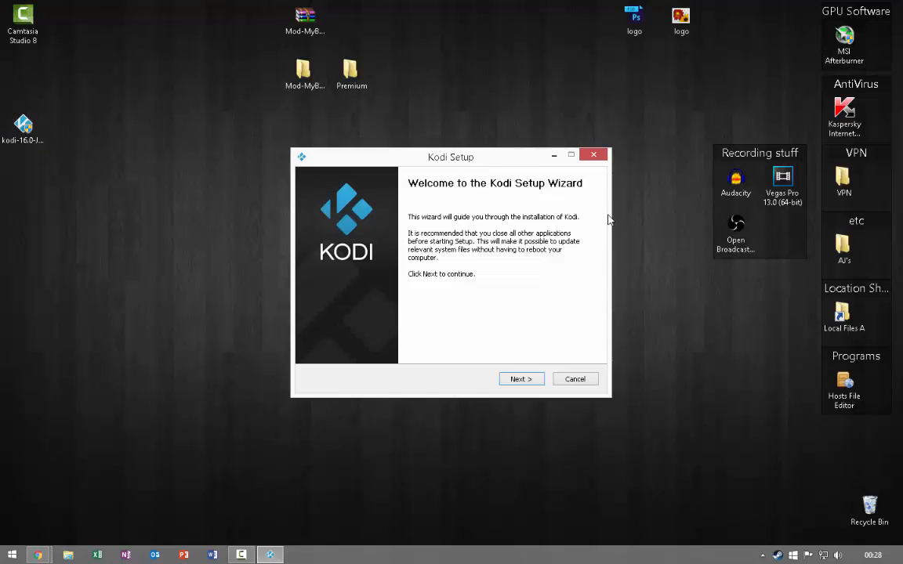
pyautogui.click(520, 378)
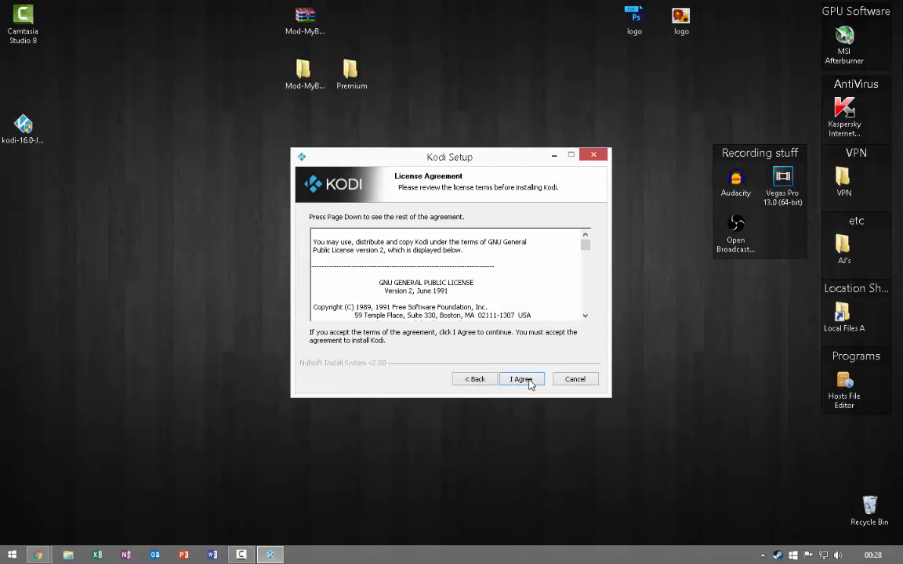
pyautogui.click(520, 380)
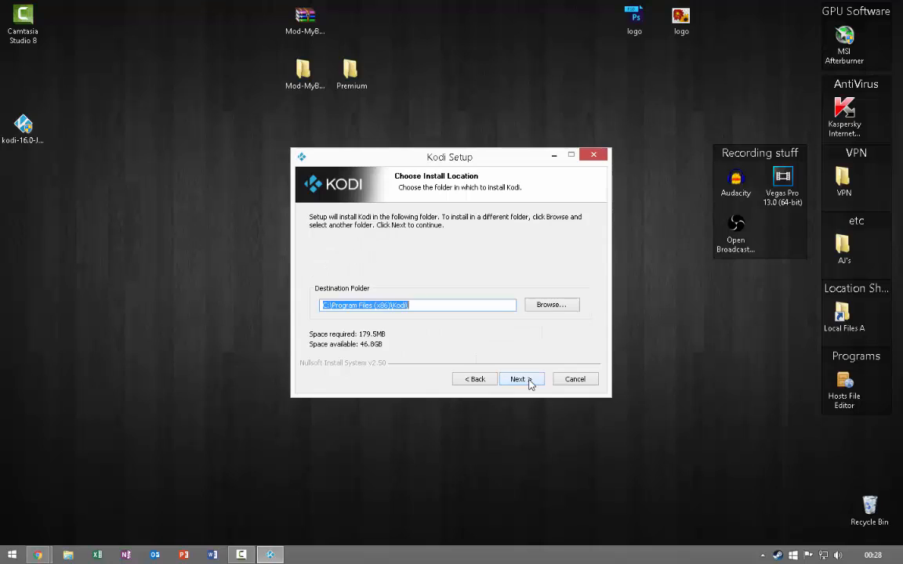
pyautogui.click(518, 379)
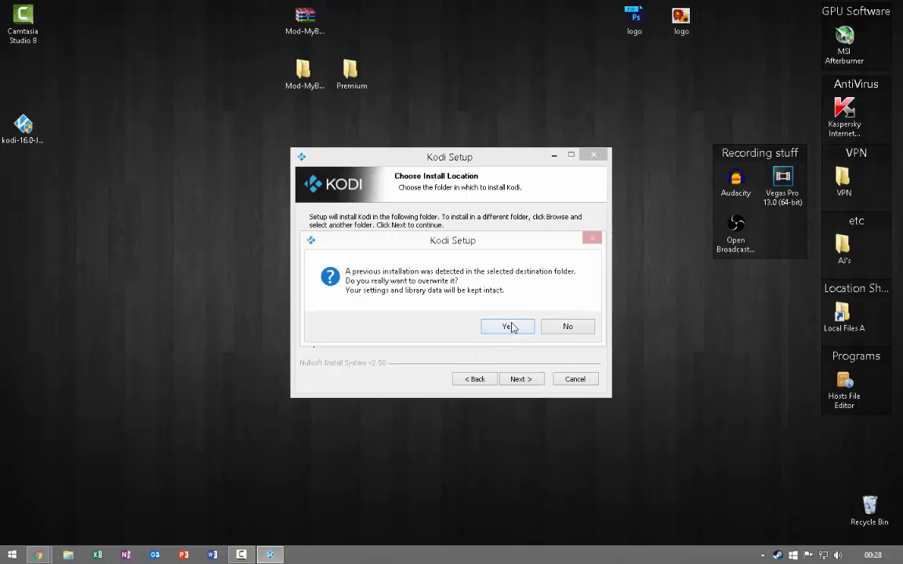
pyautogui.click(508, 326)
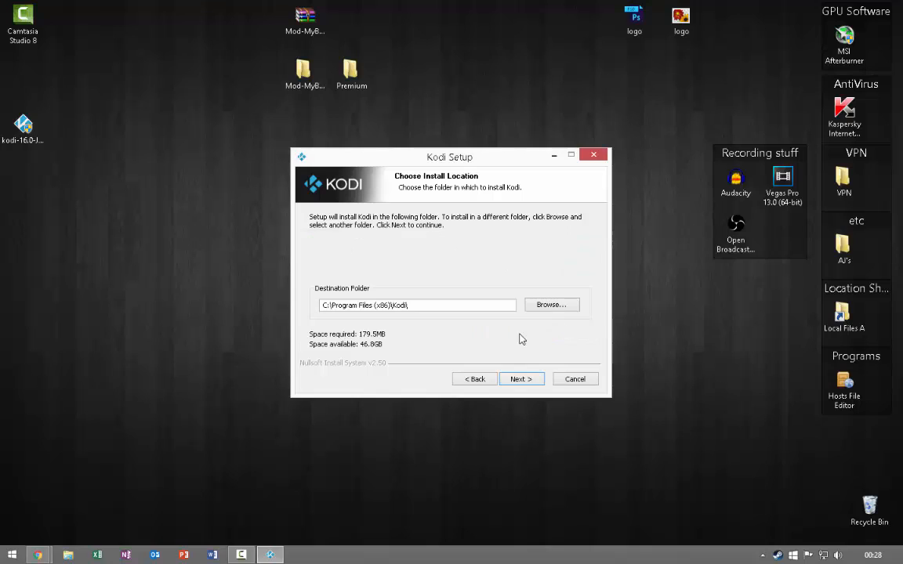
pyautogui.moveTo(533, 317)
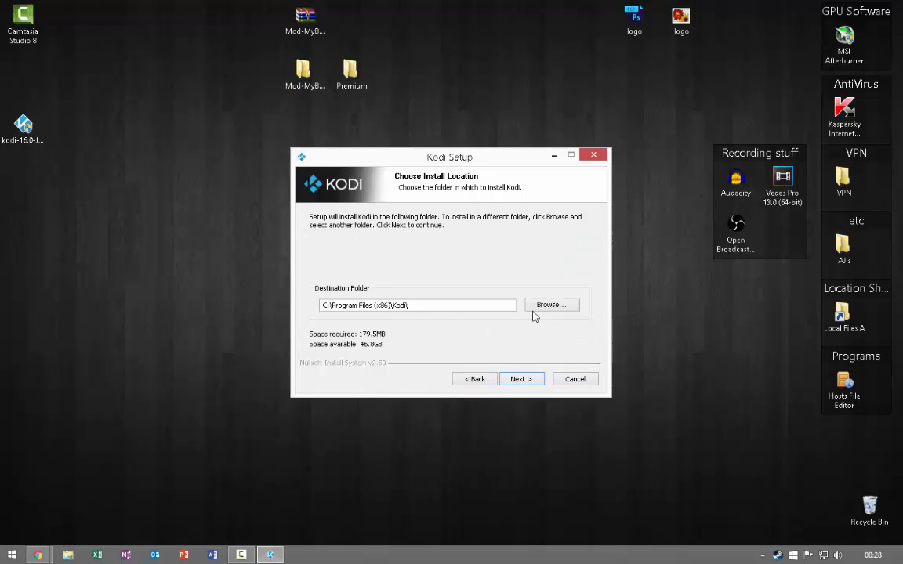
pyautogui.moveTo(574, 379)
pyautogui.write('kodi')
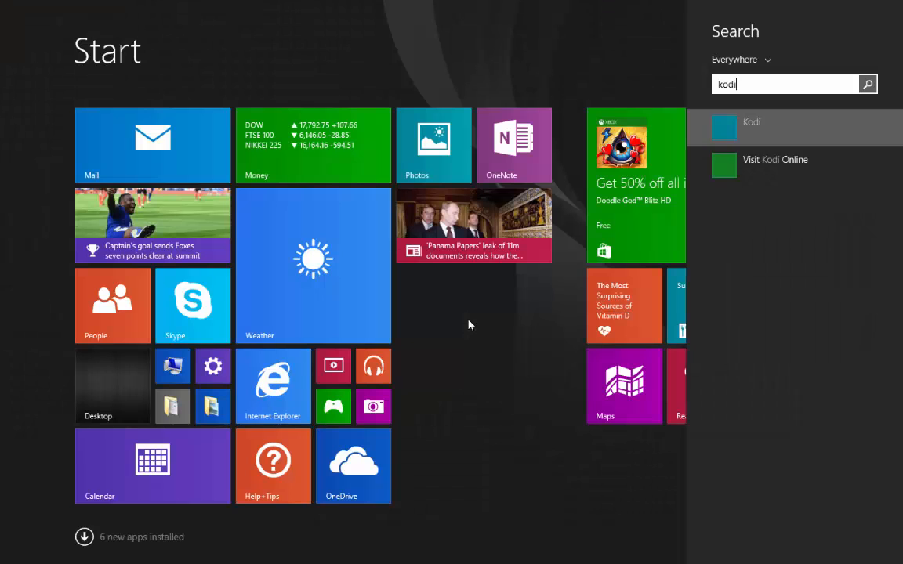
# Step: Launch Kodi from the Start search to its home menu with Videos, Music and Programs
pyautogui.click(751, 123)
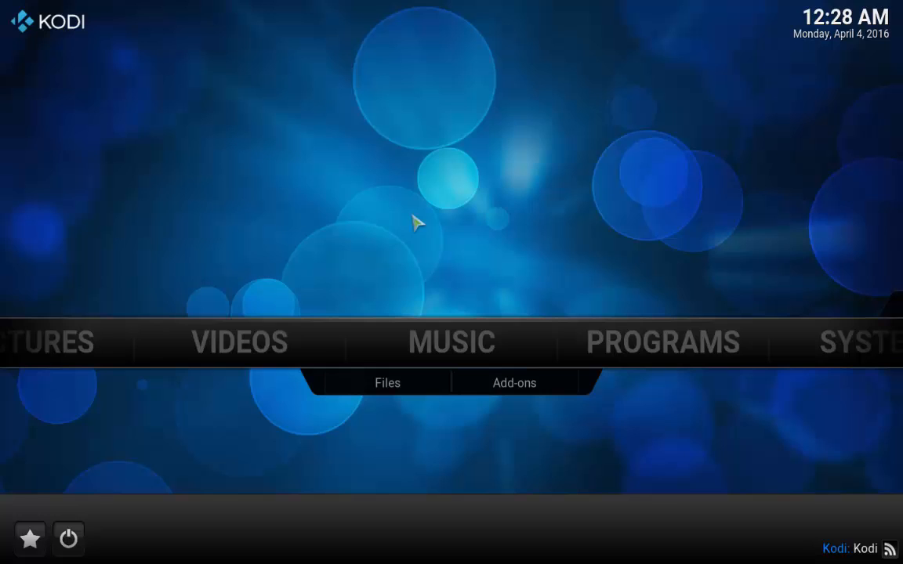